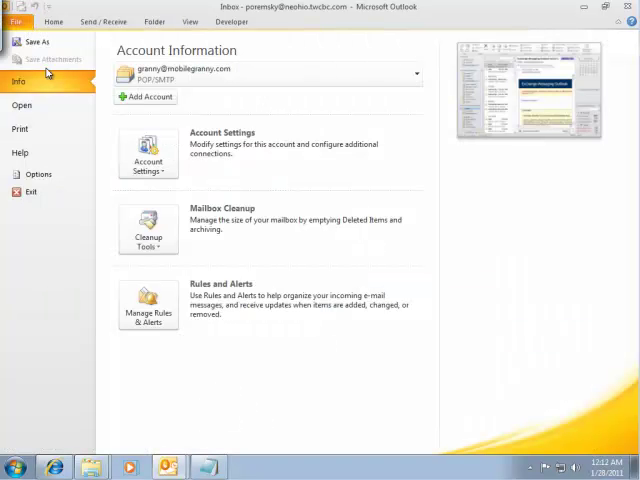
- Review the configured POP accounts and Outlook data file list in Account Settings
click(148, 152)
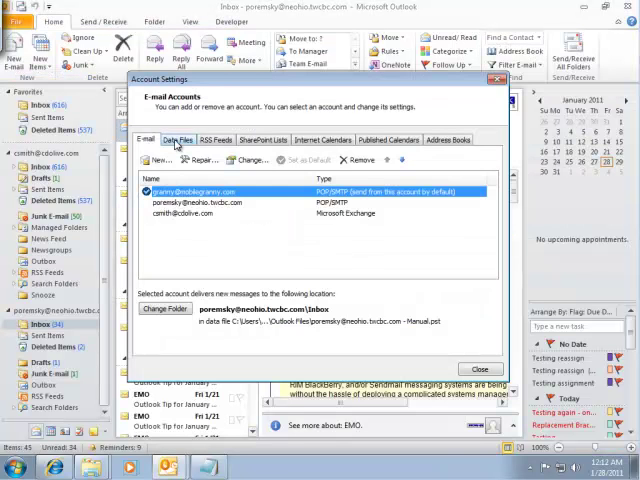
click(178, 140)
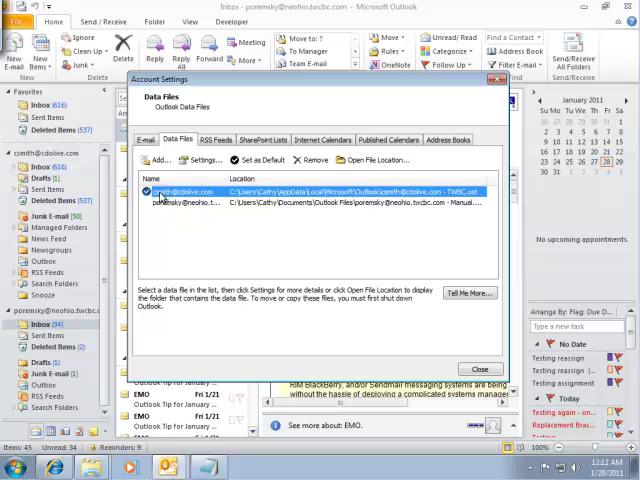
click(480, 369)
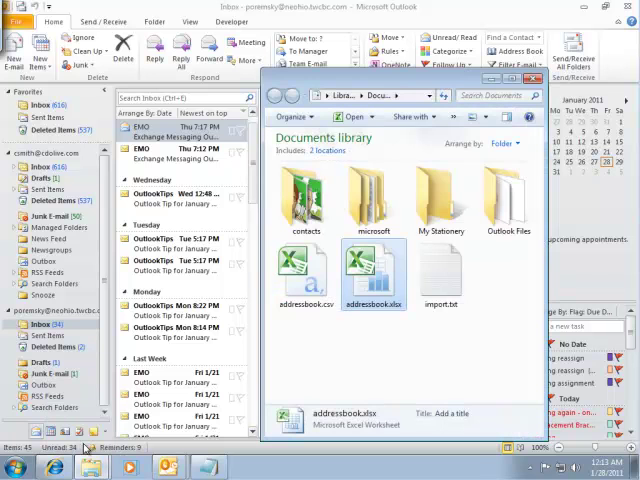
- Close the Documents library Explorer window from the taskbar
right_click(374, 273)
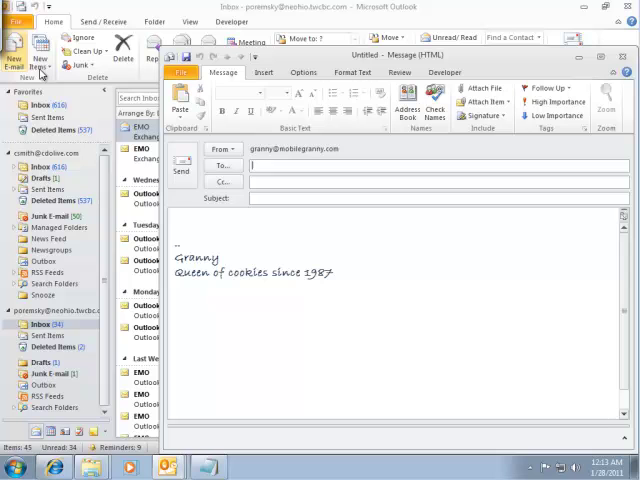
- Remove the signature, publish the blank message via Developer > Publish Form As, and close it
double_click(300, 272)
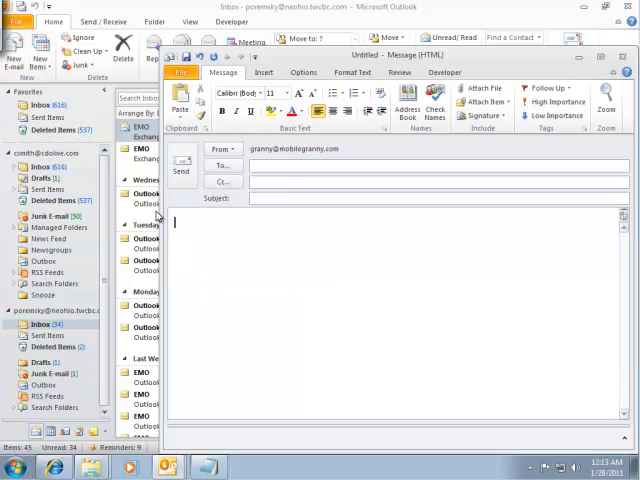
click(445, 72)
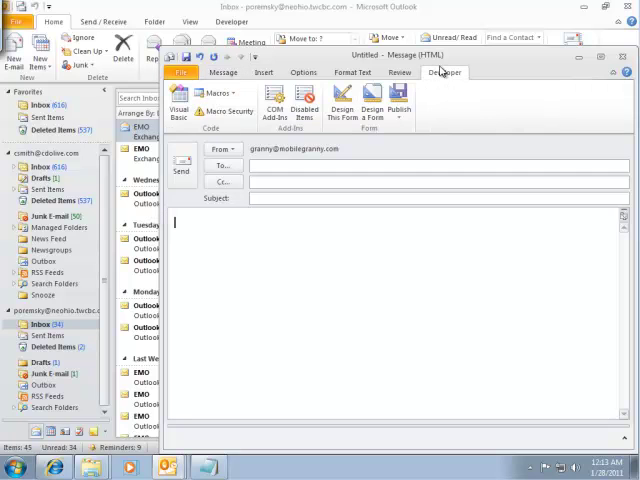
click(399, 105)
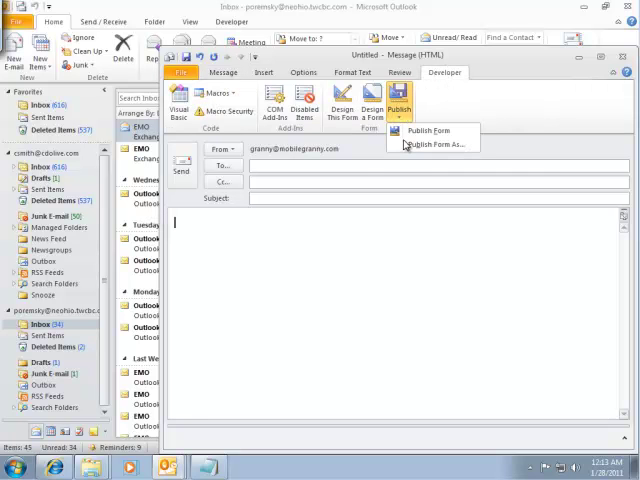
click(433, 144)
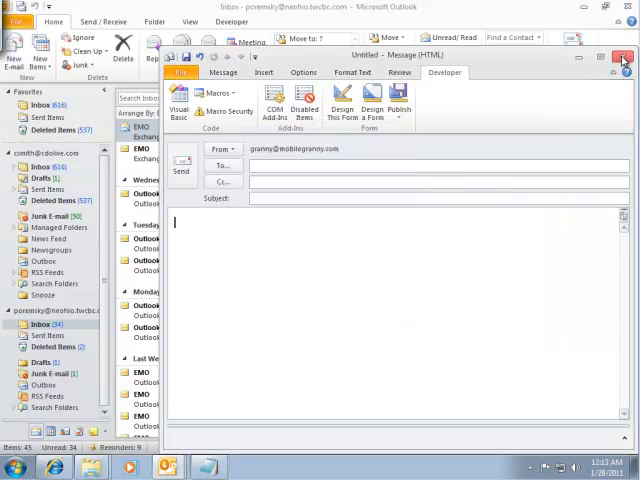
click(620, 58)
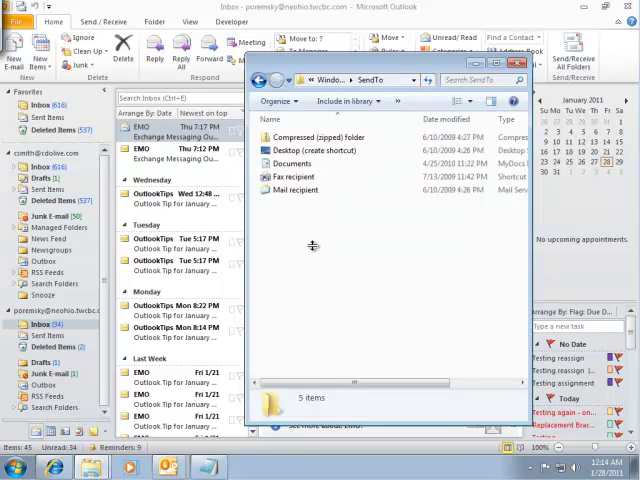
- Start a new shortcut in the SendTo folder via New > Shortcut
right_click(310, 245)
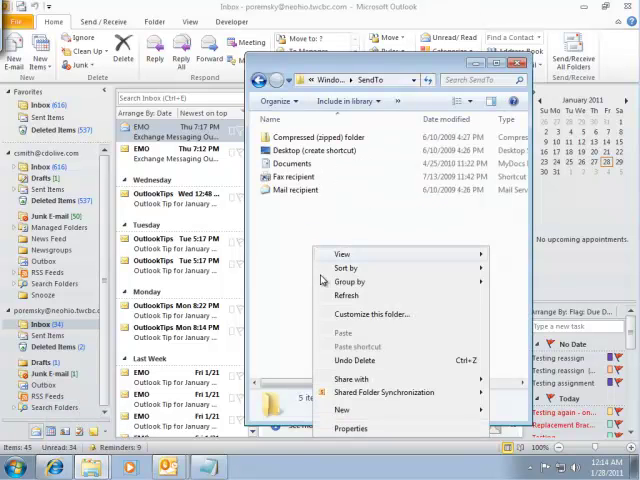
click(341, 410)
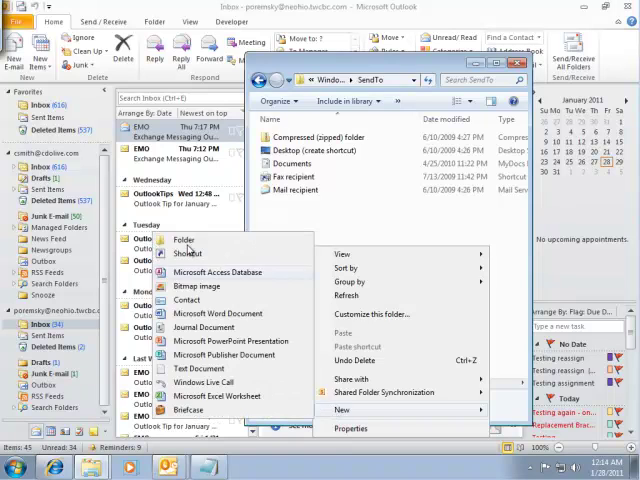
click(188, 253)
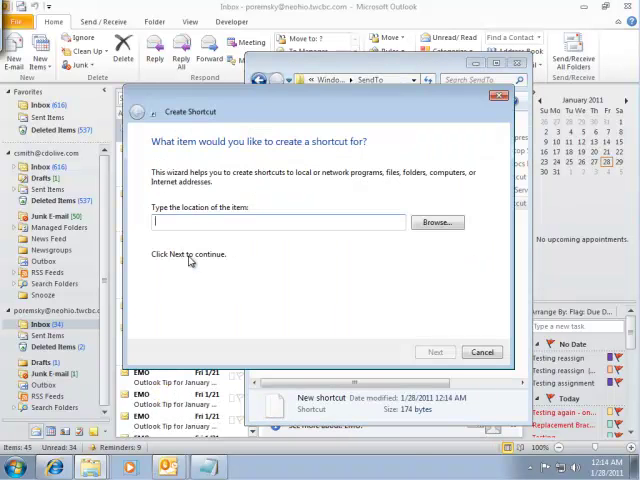
- Target the shortcut at OUTLOOK.EXE with switches '/c ipm.note.granny /a' and continue to naming
click(437, 222)
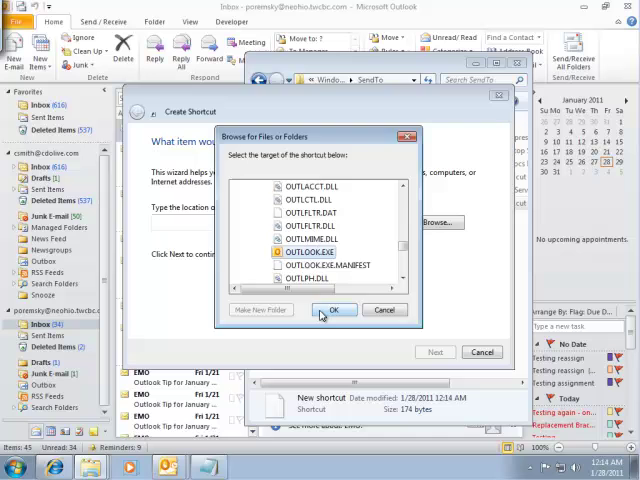
click(334, 309)
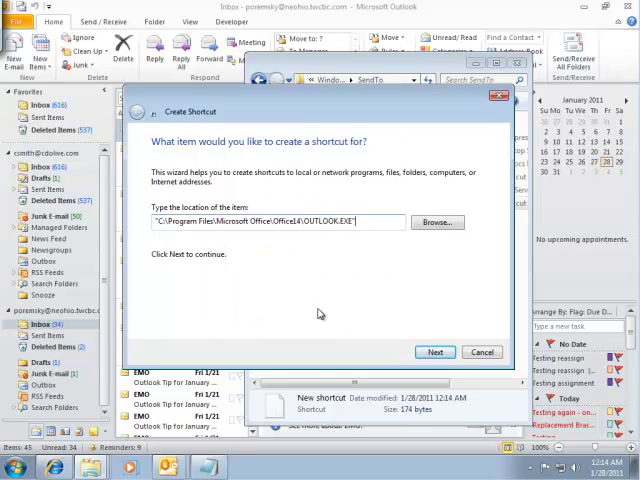
text(/c)
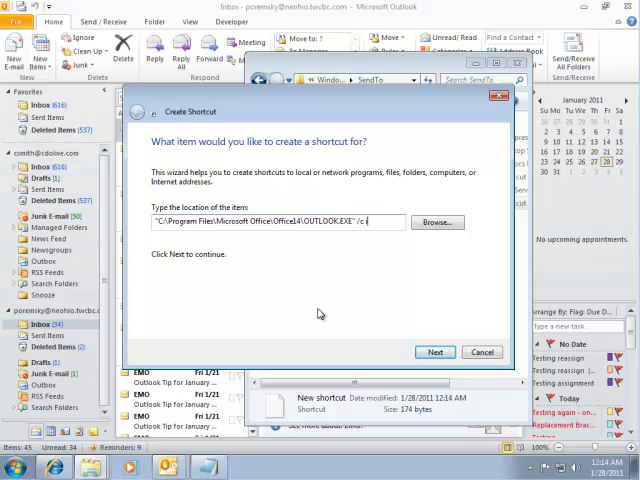
text(ipm.note.granny /a)
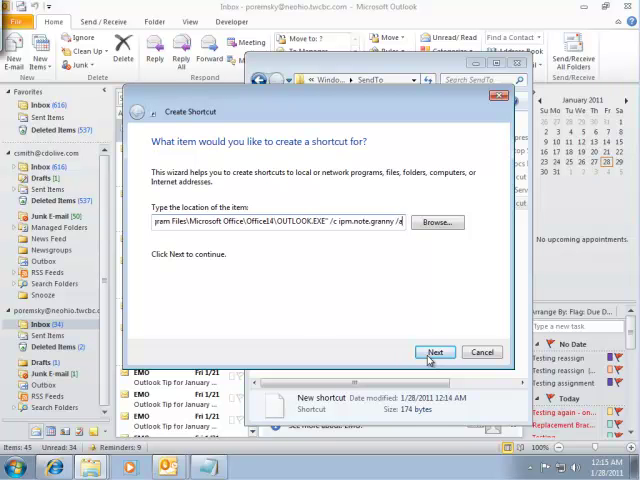
click(435, 352)
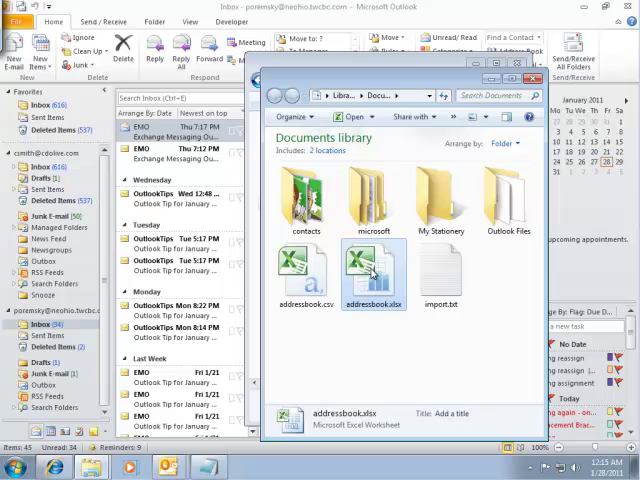
right_click(374, 268)
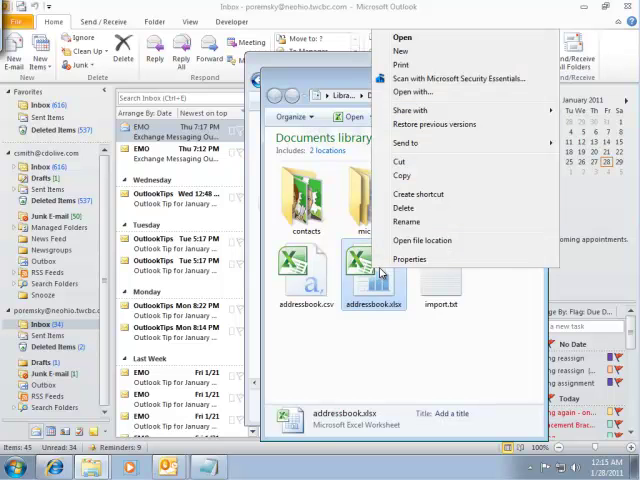
mouse_move(407, 143)
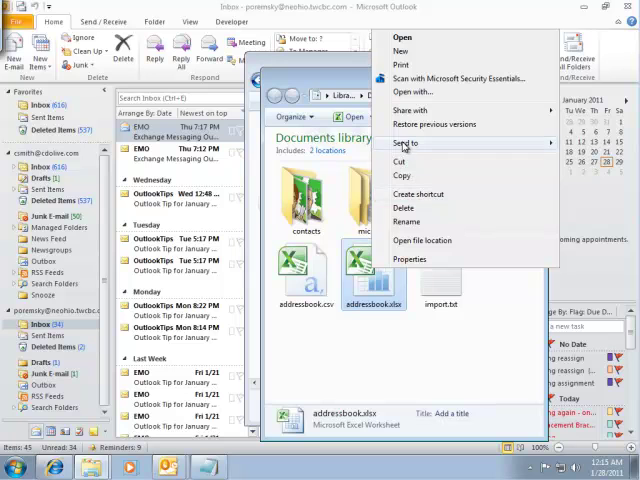
click(290, 218)
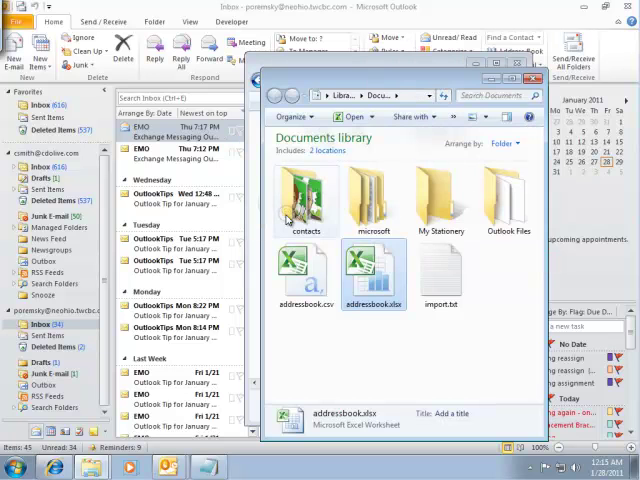